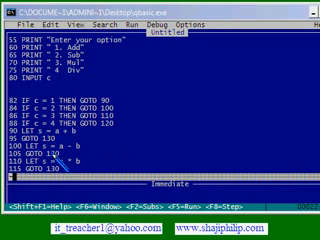
# - Scroll down the calculator listing to the IF c THEN GOTO lines
pyautogui.scroll(-3)
pyautogui.write('120 LET s = a / b')
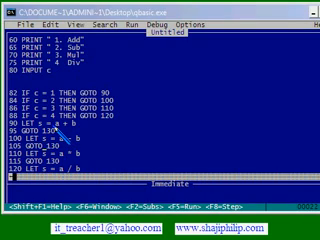
pyautogui.scroll(-3)
pyautogui.write('81 ON c GOTO 90, 100, 110, 120')
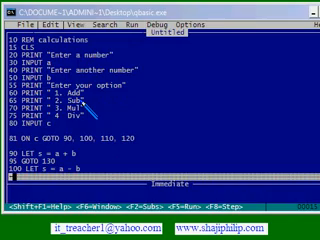
# - Run the calculator with 20 and option 3 (multiply), then rerun entering 10
pyautogui.press('F5')
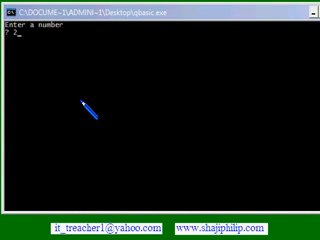
pyautogui.write('20')
pyautogui.write('30')
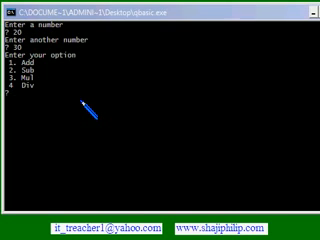
pyautogui.write('3')
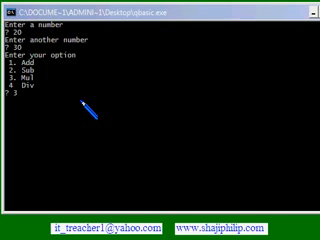
pyautogui.press('Return')
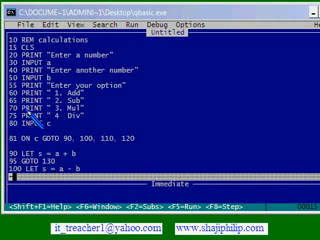
pyautogui.press('F5')
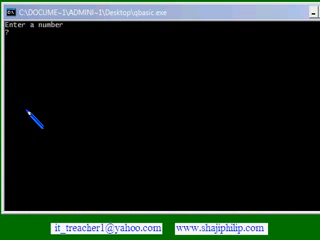
pyautogui.write('100 LET s = a - b')
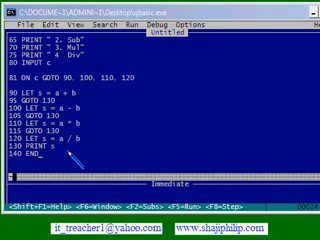
pyautogui.scroll(3)
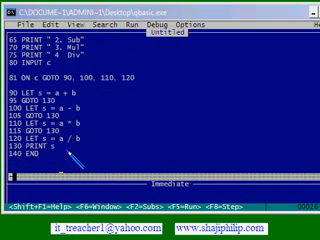
pyautogui.scroll(-3)
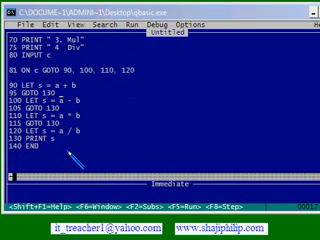